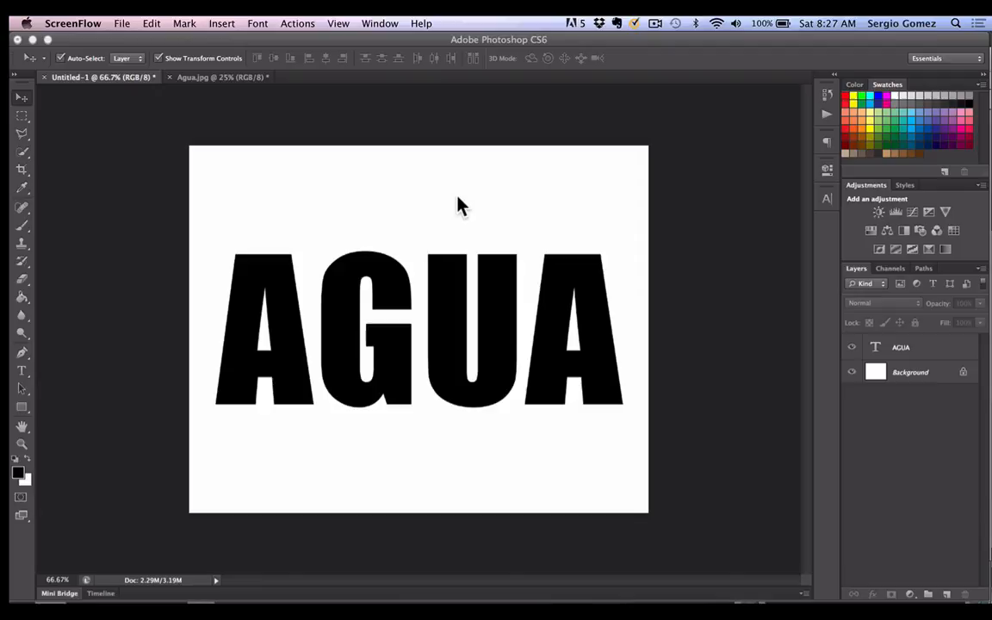
# Widen the AGUA text layer with Free Transform so it spans most of the canvas
pyautogui.click(901, 348)
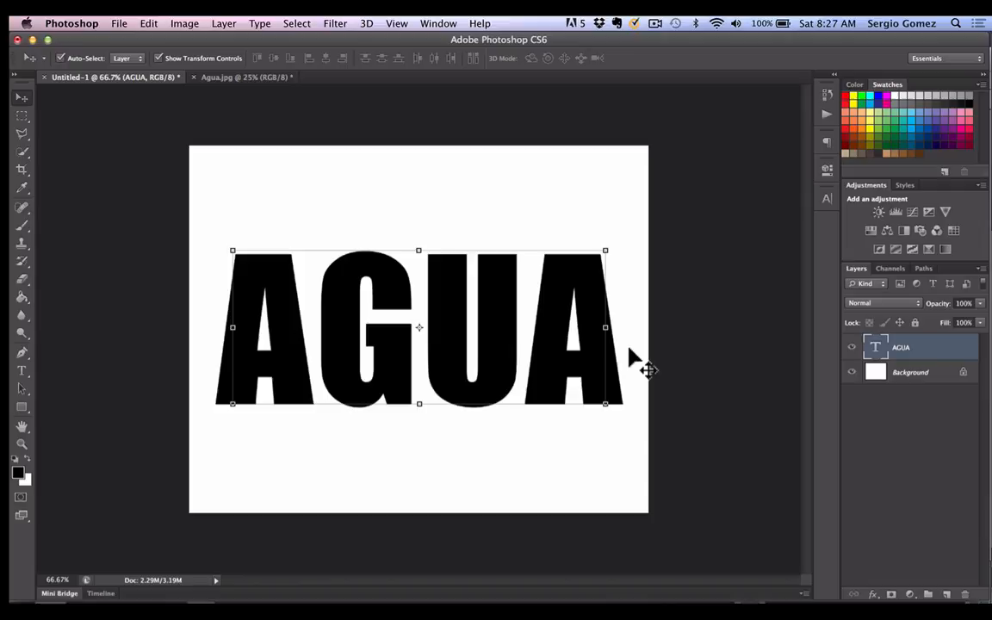
pyautogui.moveTo(680, 324)
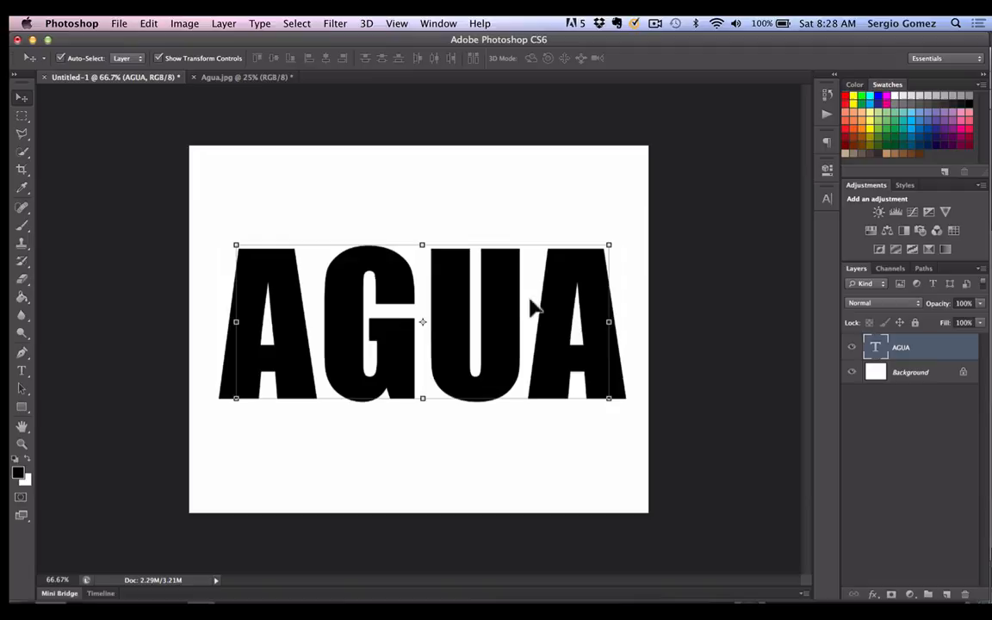
pyautogui.moveTo(400, 291)
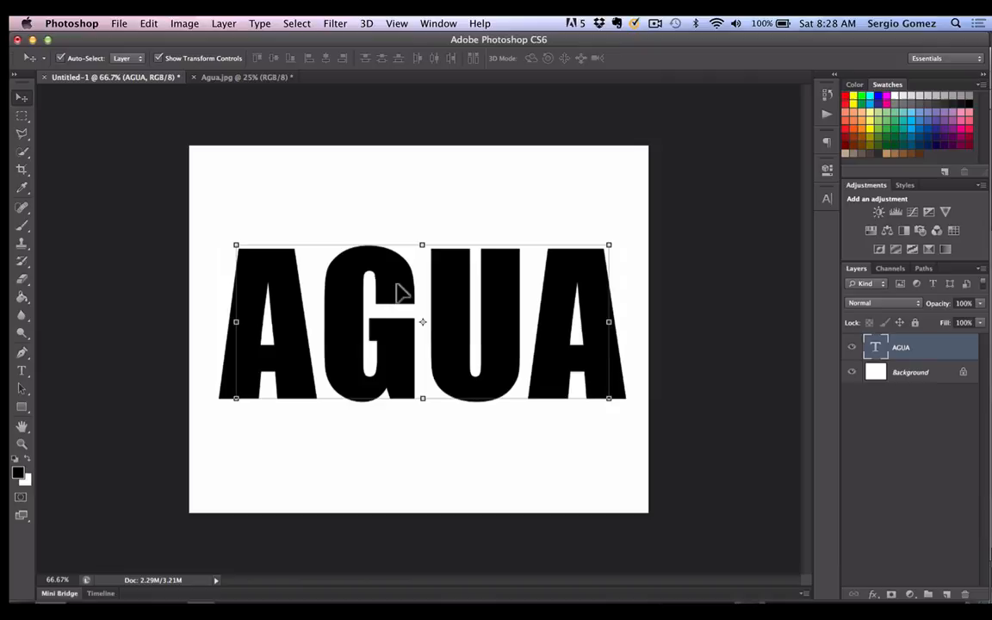
pyautogui.click(245, 75)
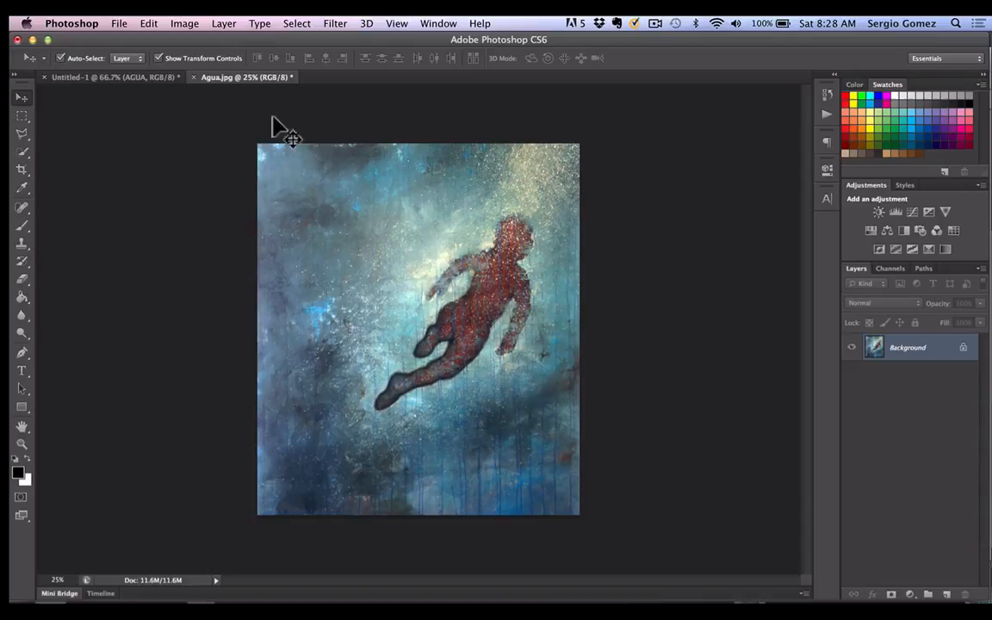
# Switch to the Agua.jpg painting document and grab it with the Move tool
pyautogui.click(103, 76)
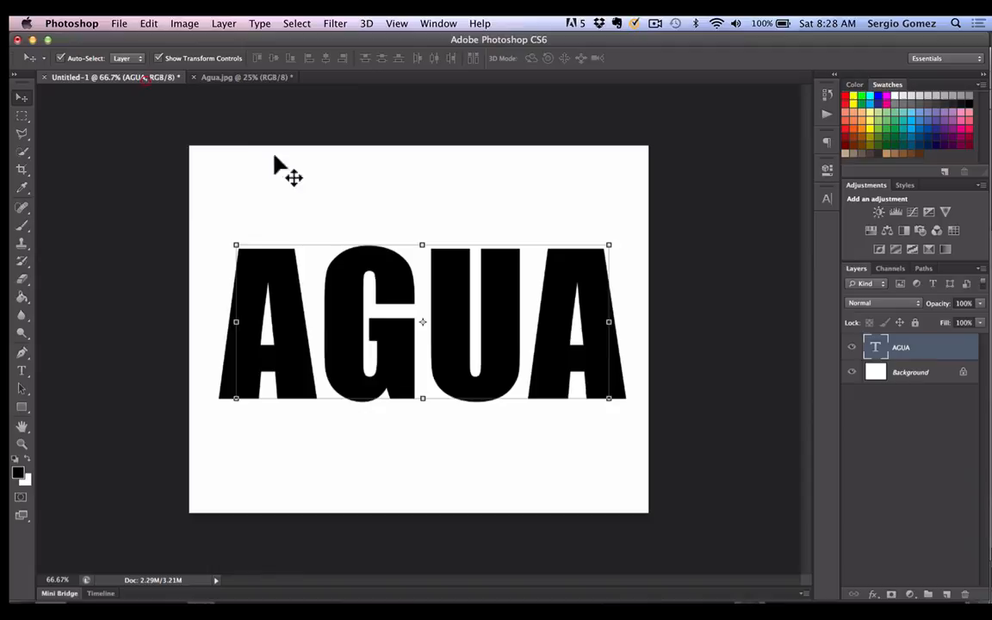
pyautogui.click(245, 76)
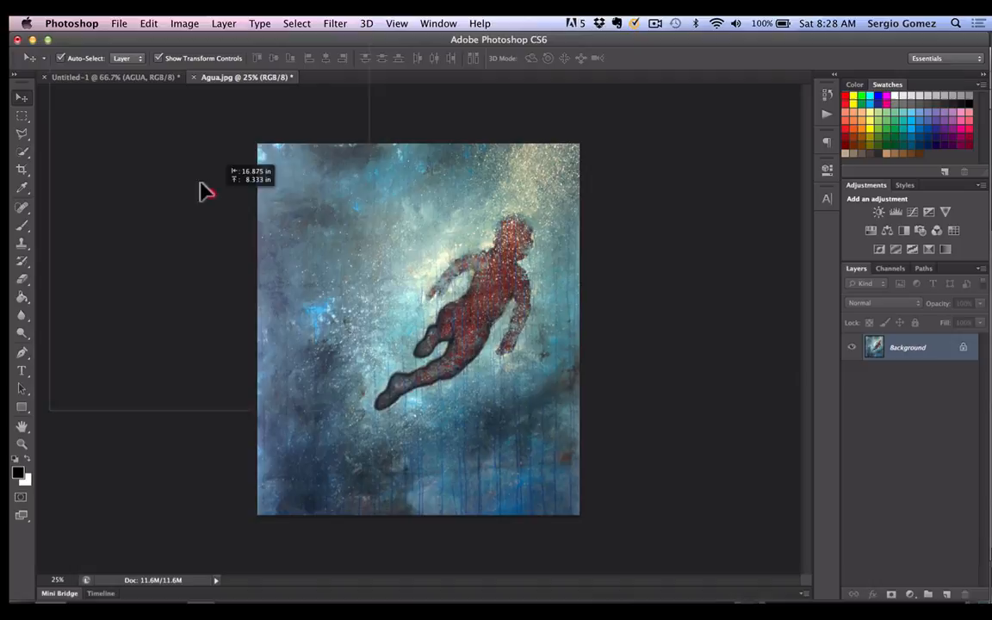
pyautogui.click(86, 76)
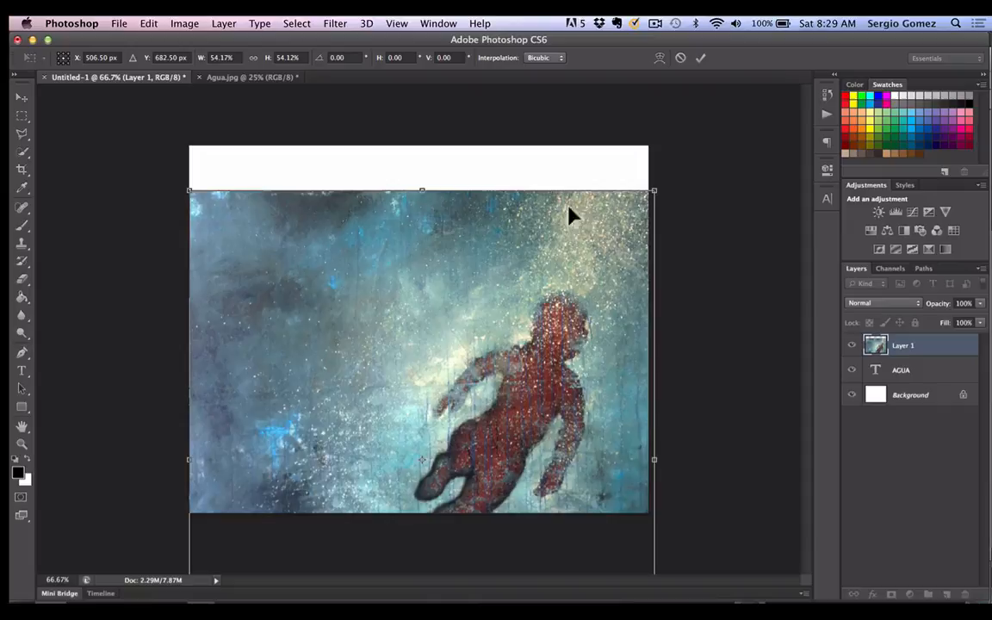
# Scale the pasted painting layer in Untitled-1 to cover the whole canvas
pyautogui.moveTo(654, 189); pyautogui.dragTo(625, 203)
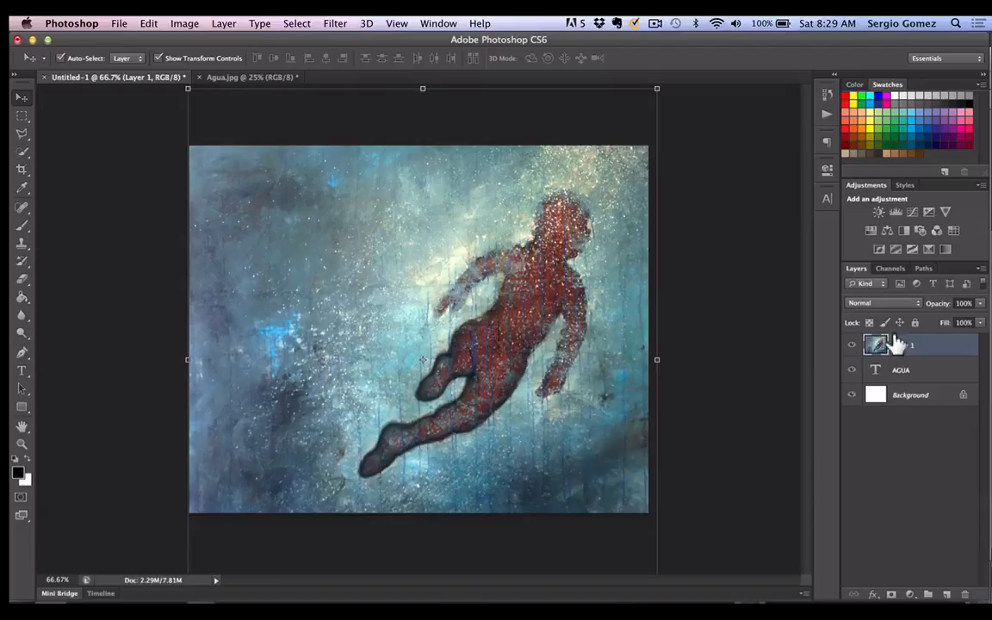
# Create a clipping mask so Layer 1 shows only inside the AGUA letters
pyautogui.rightClick(895, 344)
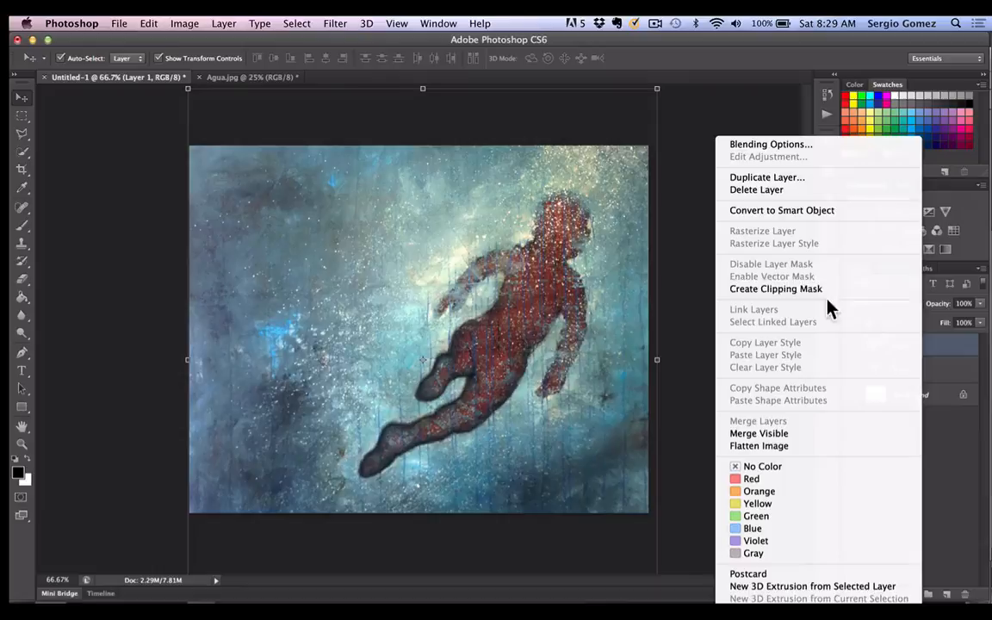
pyautogui.click(775, 290)
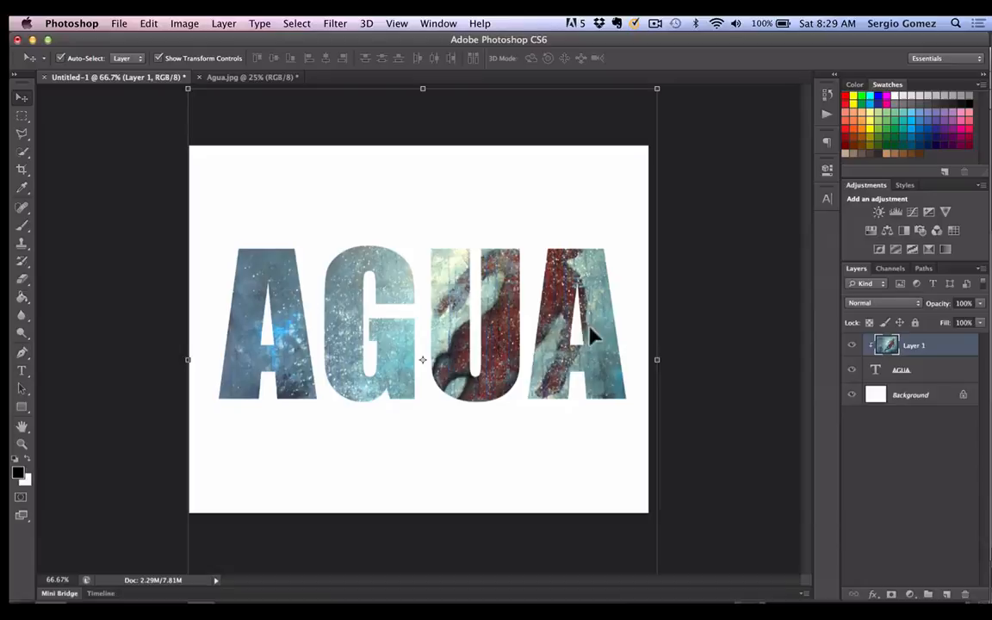
# Shift the clipped painting so the red swimmer falls across the U and A
pyautogui.moveTo(594, 336); pyautogui.dragTo(503, 353)
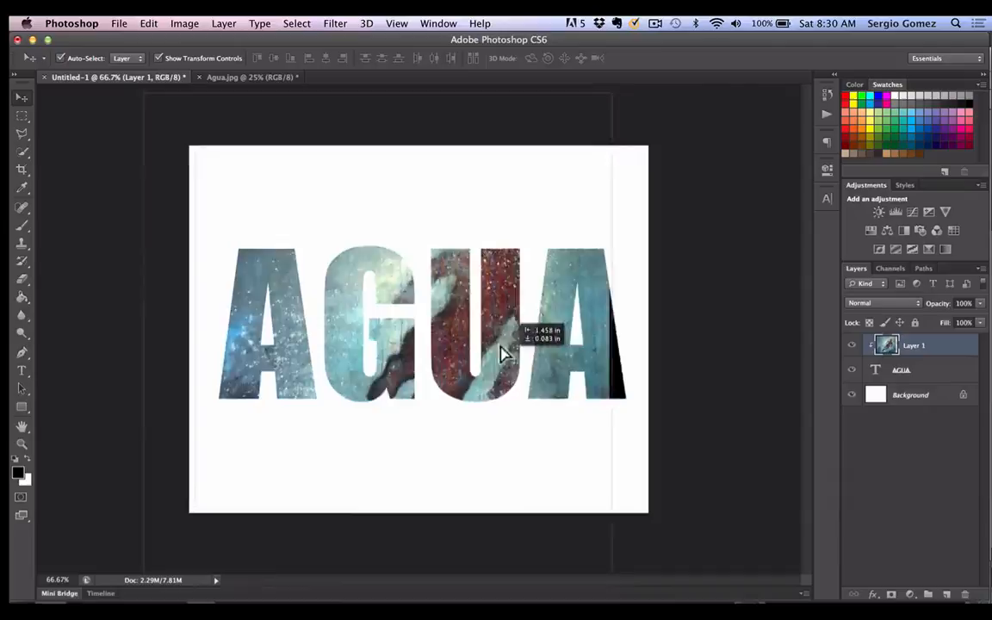
pyautogui.moveTo(503, 353); pyautogui.dragTo(382, 331)
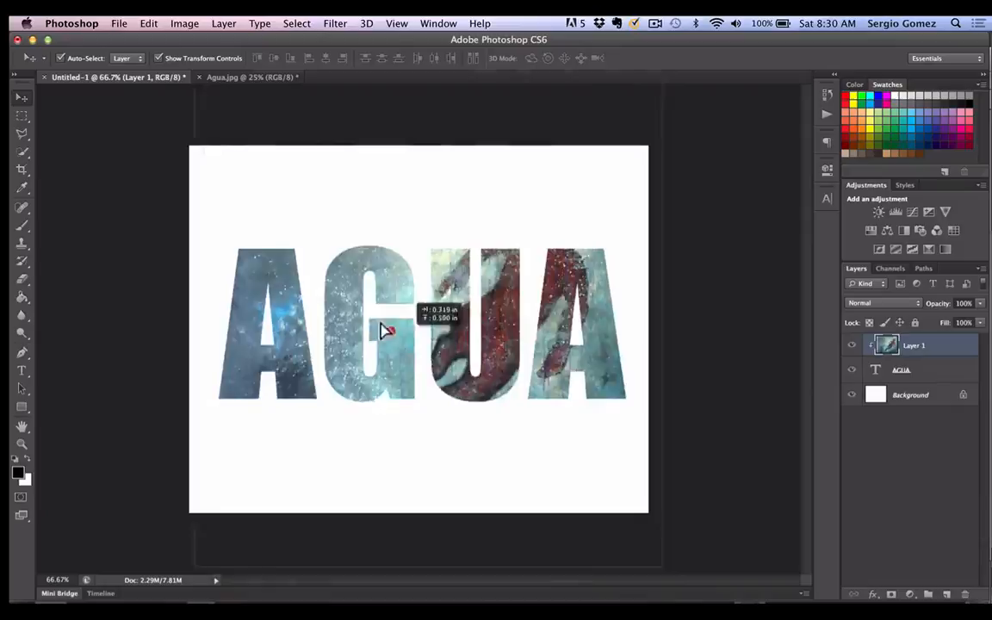
pyautogui.moveTo(382, 331); pyautogui.dragTo(399, 382)
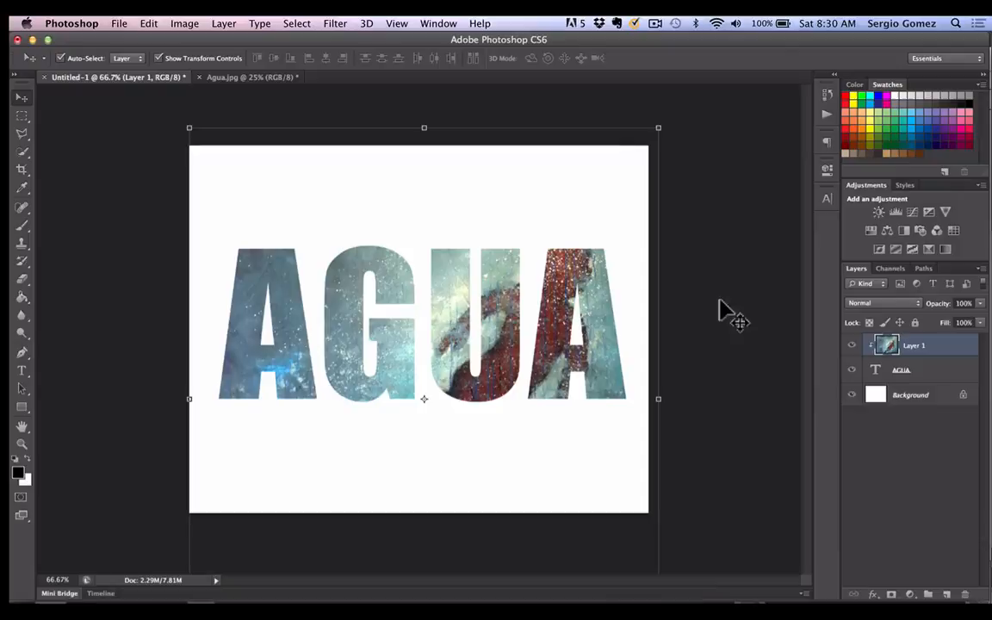
# Reselect Layer 1 and nudge the painting's position within the letters
pyautogui.click(902, 368)
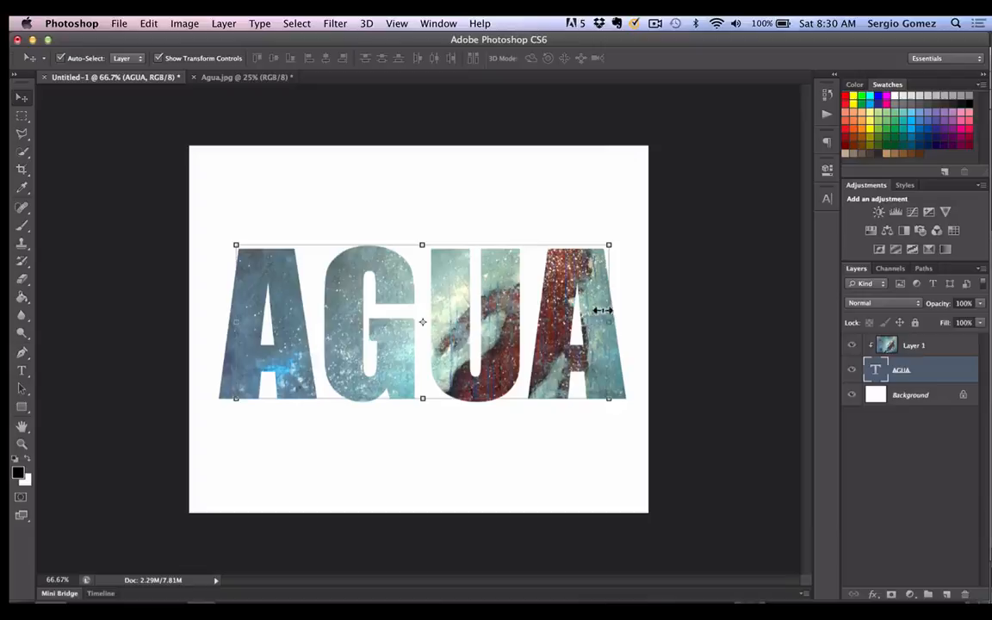
pyautogui.click(912, 345)
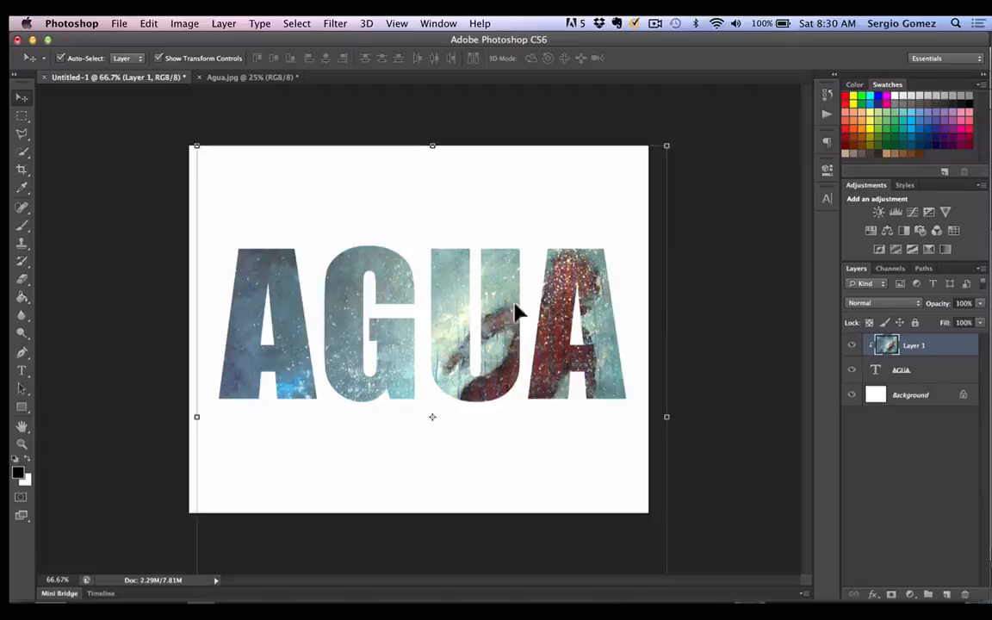
pyautogui.moveTo(517, 310); pyautogui.dragTo(496, 319)
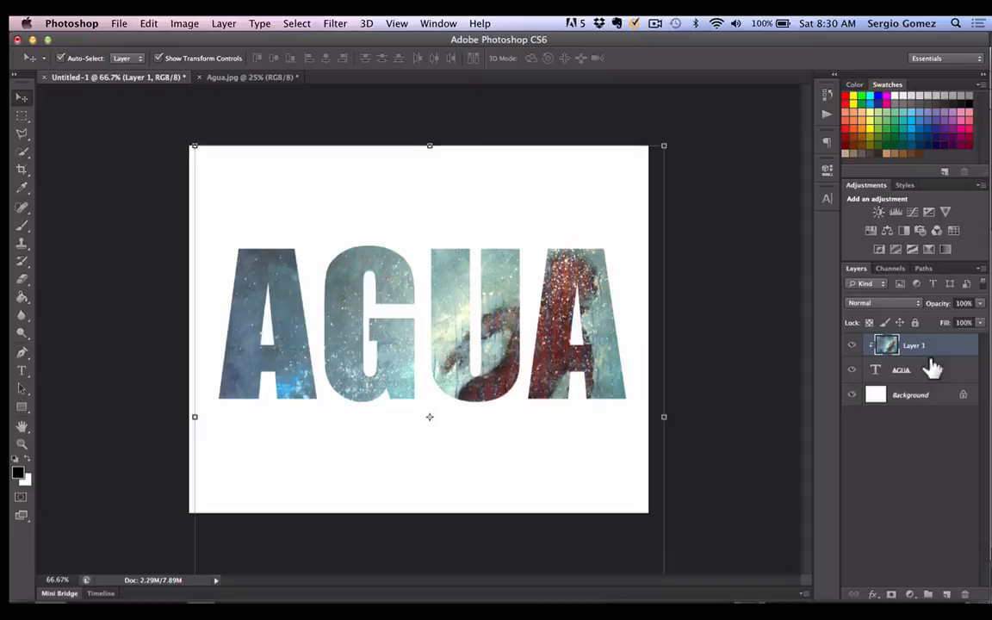
pyautogui.click(902, 369)
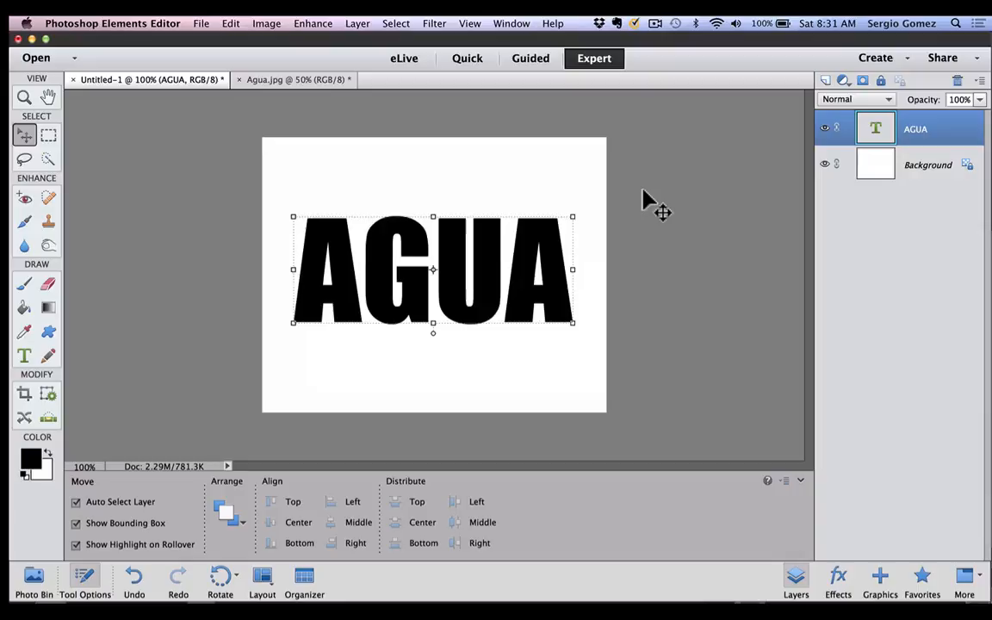
pyautogui.click(823, 127)
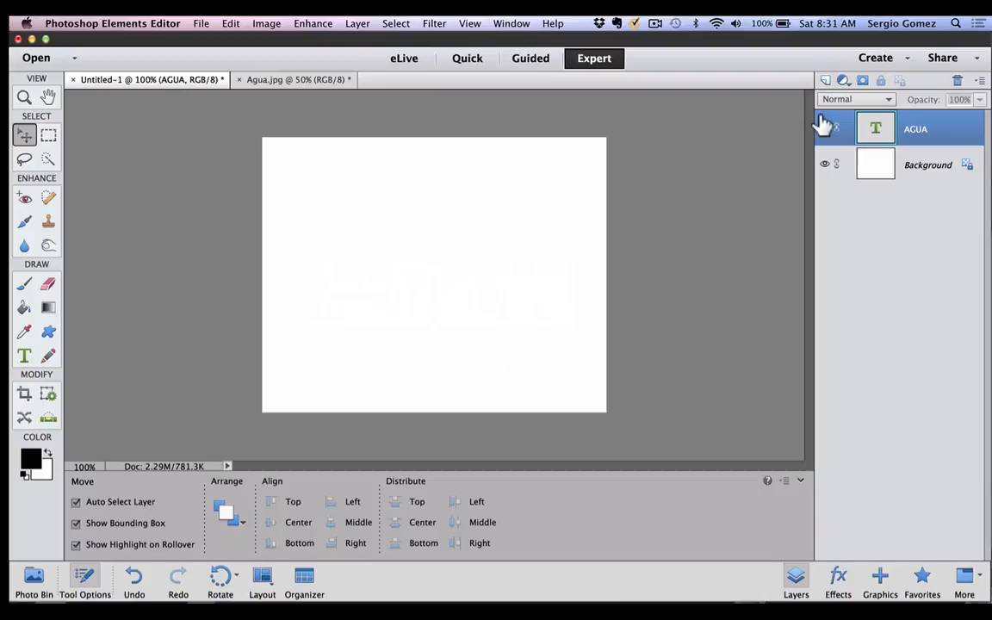
pyautogui.click(823, 127)
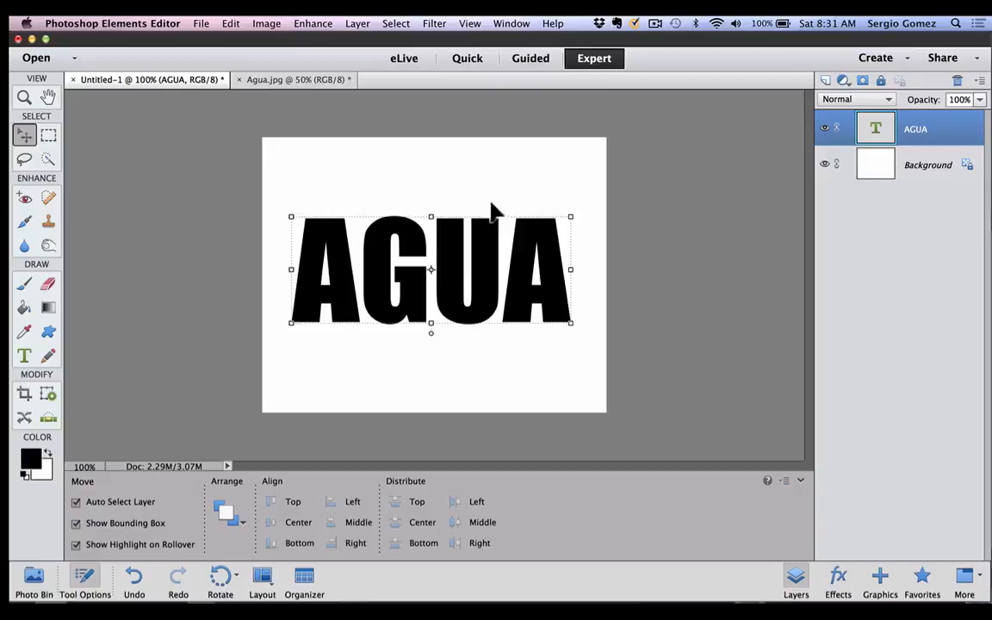
pyautogui.click(292, 80)
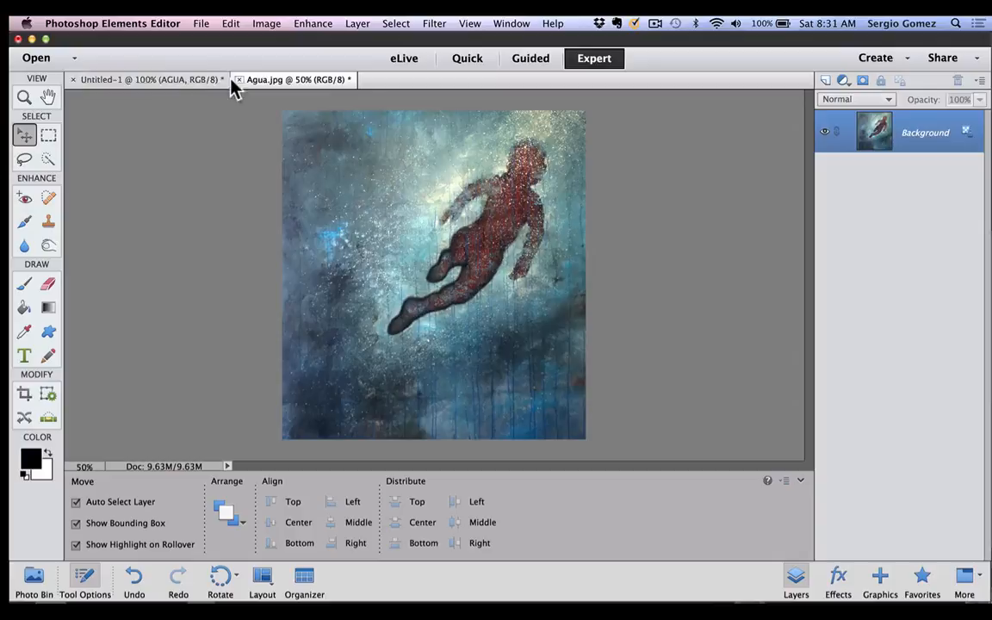
pyautogui.moveTo(175, 106)
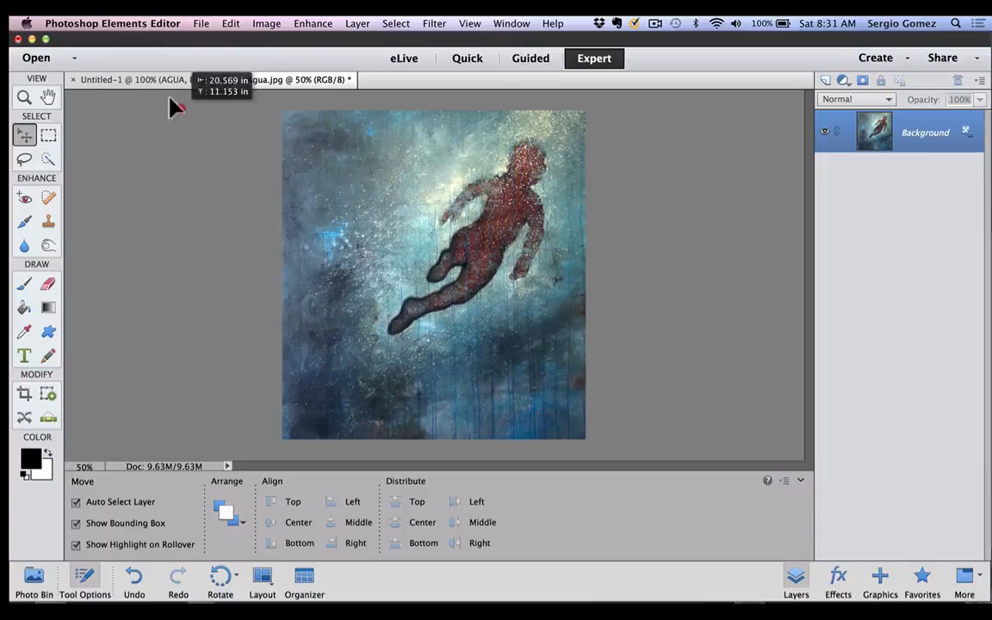
# Show the Agua.jpg painting document in Photoshop Elements
pyautogui.click(129, 79)
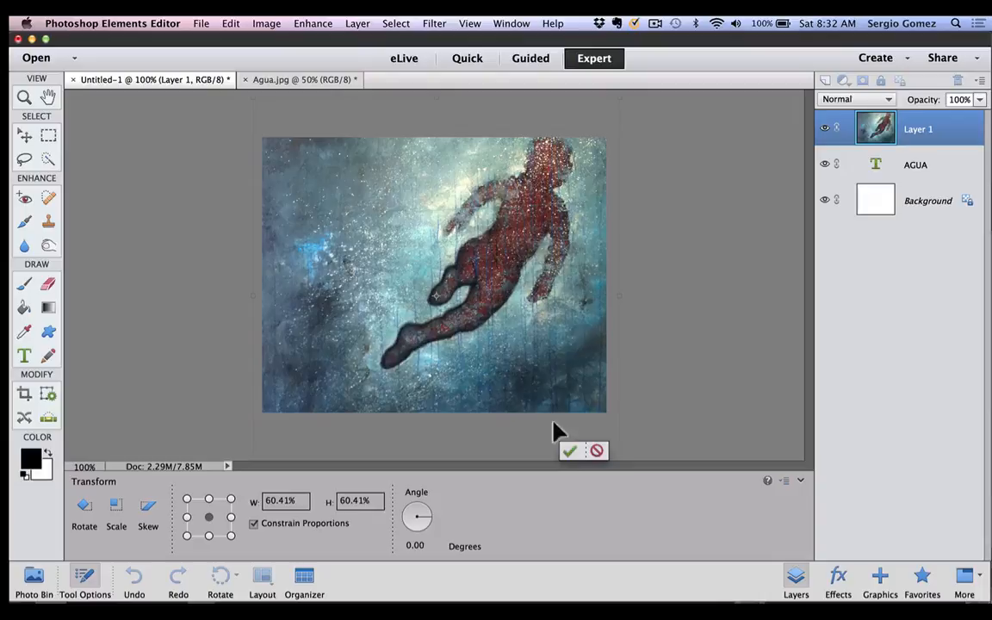
# Commit the painting layer scaled to about 60% over the AGUA canvas
pyautogui.click(570, 451)
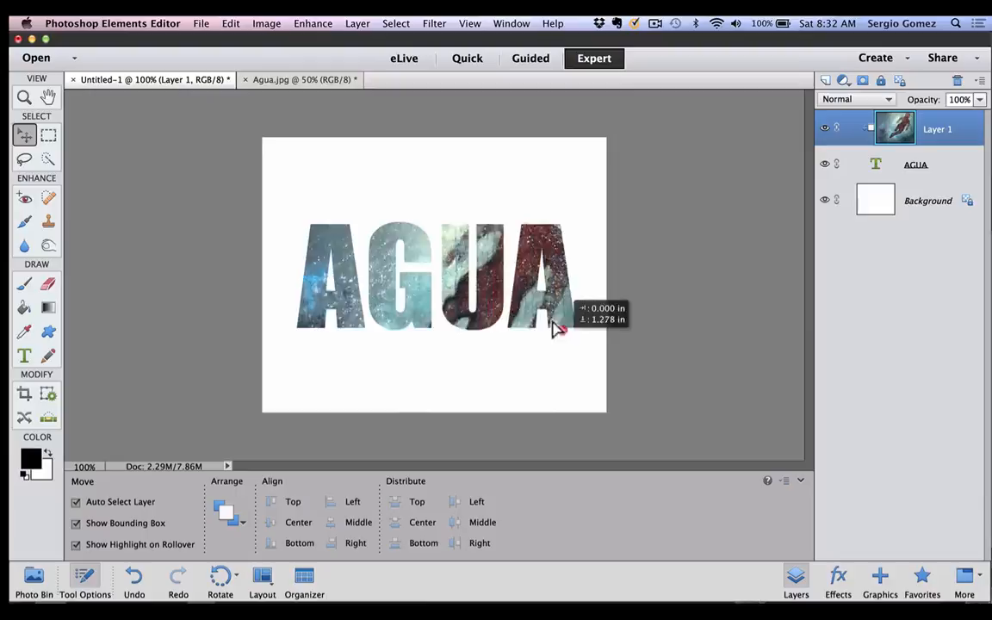
# Drag the clipped painting upward within the AGUA letters
pyautogui.moveTo(554, 327); pyautogui.dragTo(560, 227)
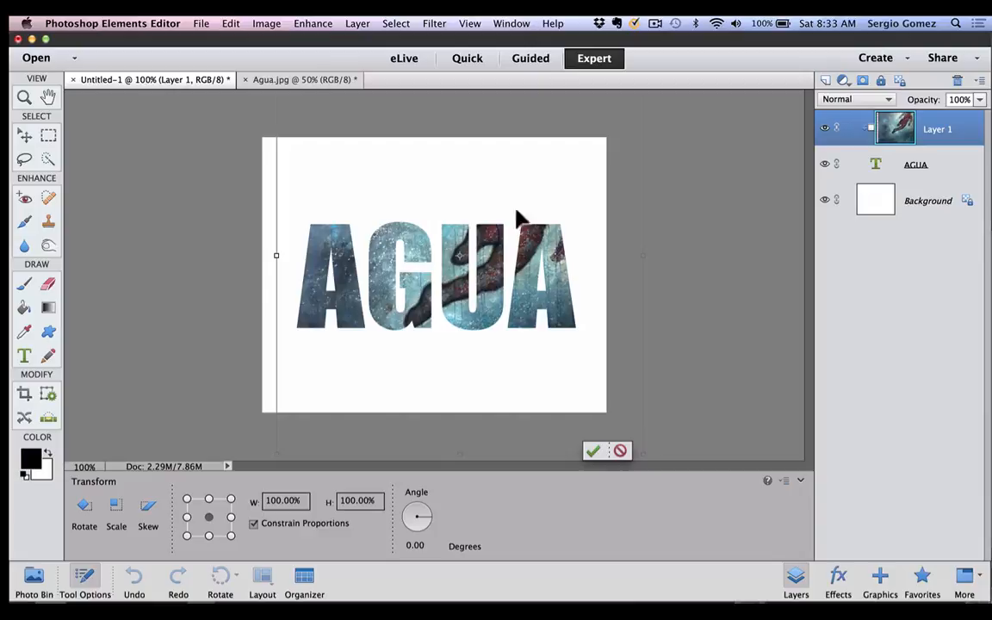
# Commit the painting's new position and select the Background layer
pyautogui.click(25, 134)
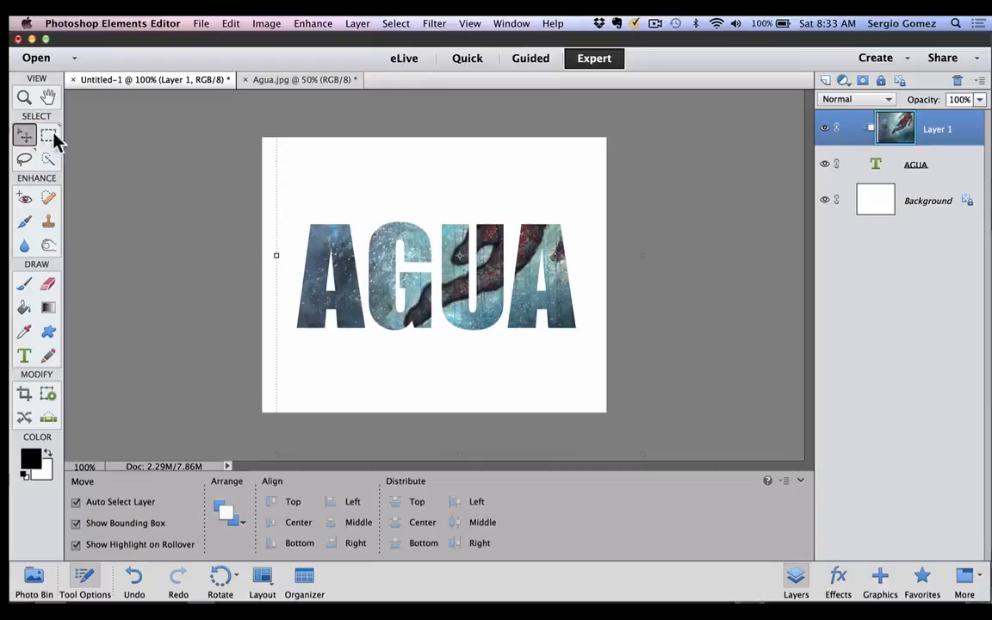
pyautogui.click(929, 199)
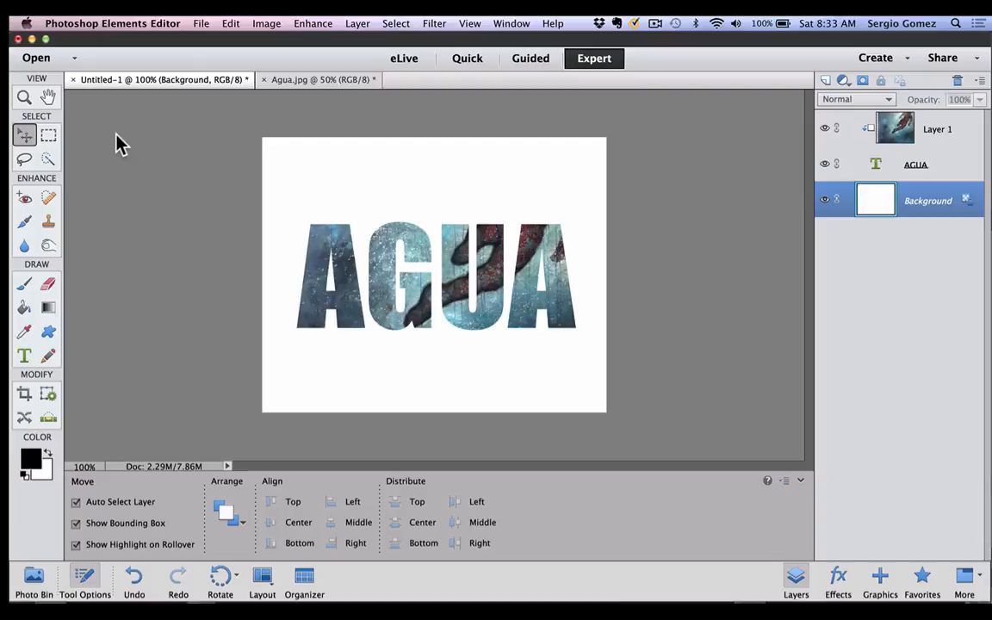